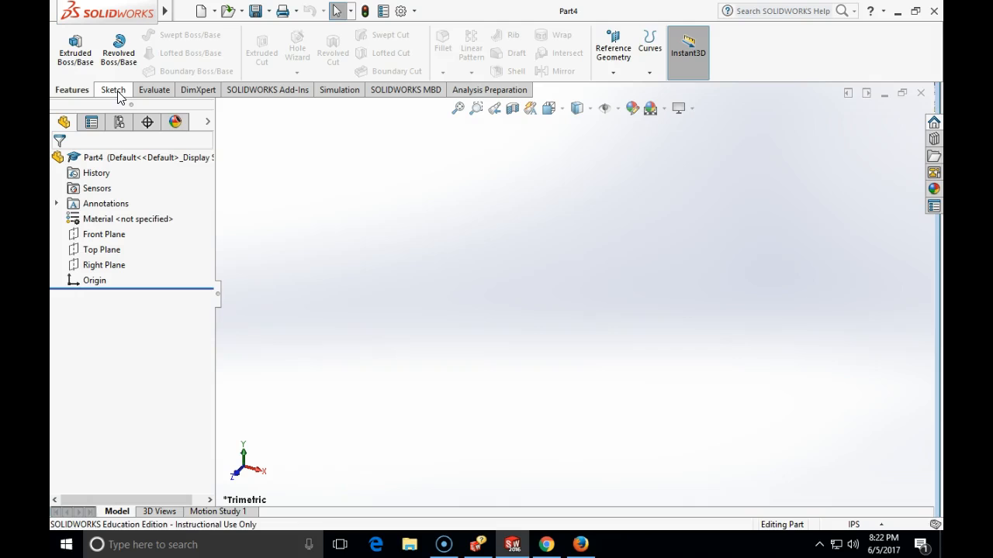
- Draw a centre rectangle from the origin on the Top Plane and dimension its width
click(114, 89)
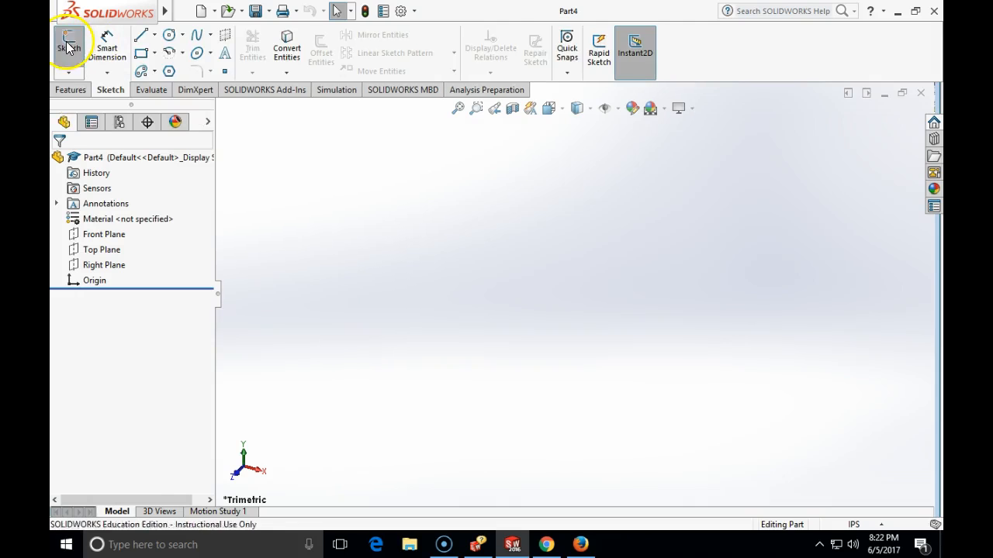
click(68, 46)
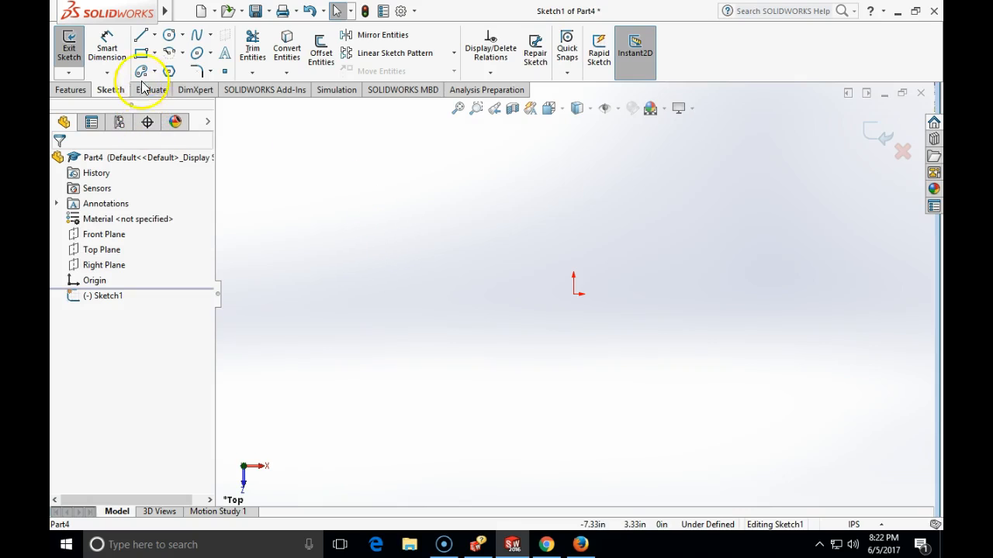
click(142, 53)
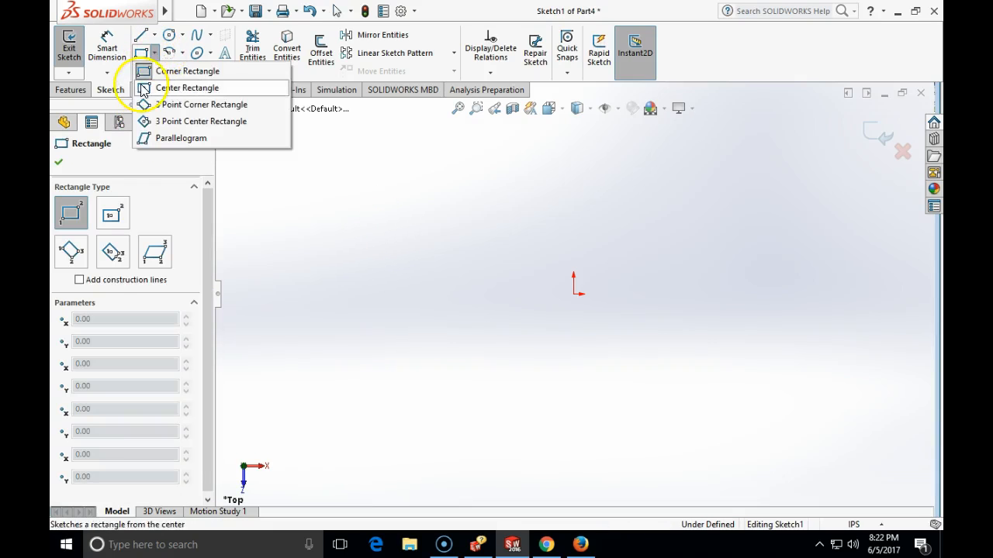
click(189, 87)
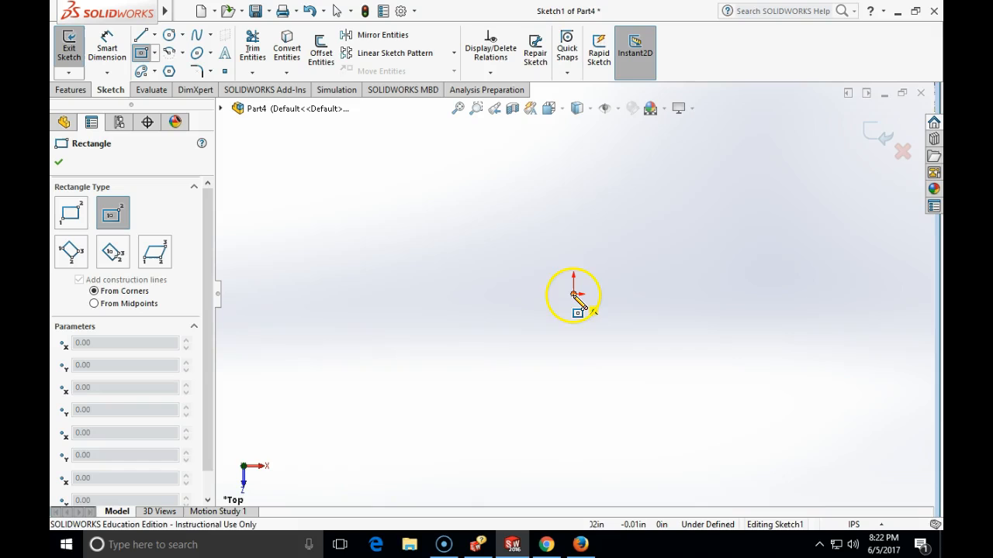
drag(574, 295, 639, 208)
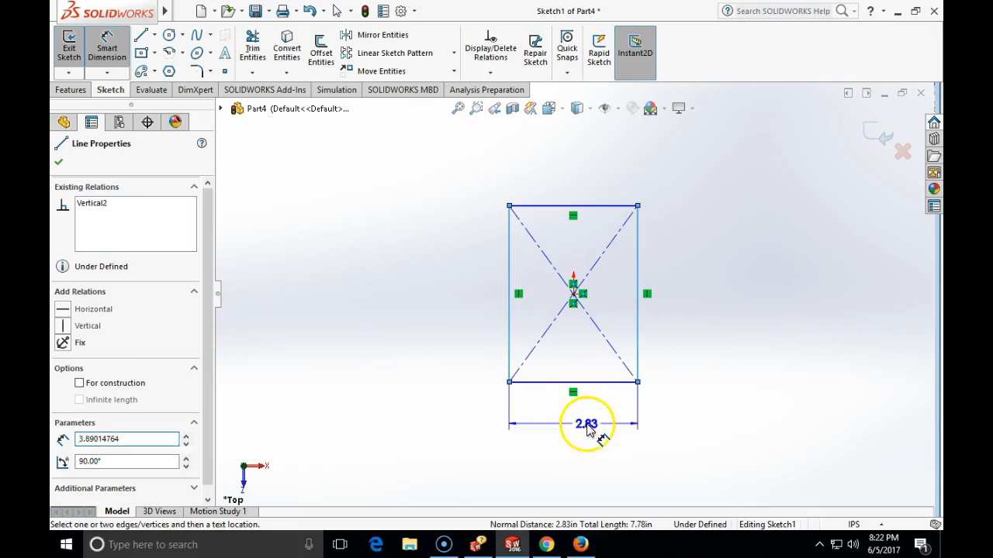
click(586, 424)
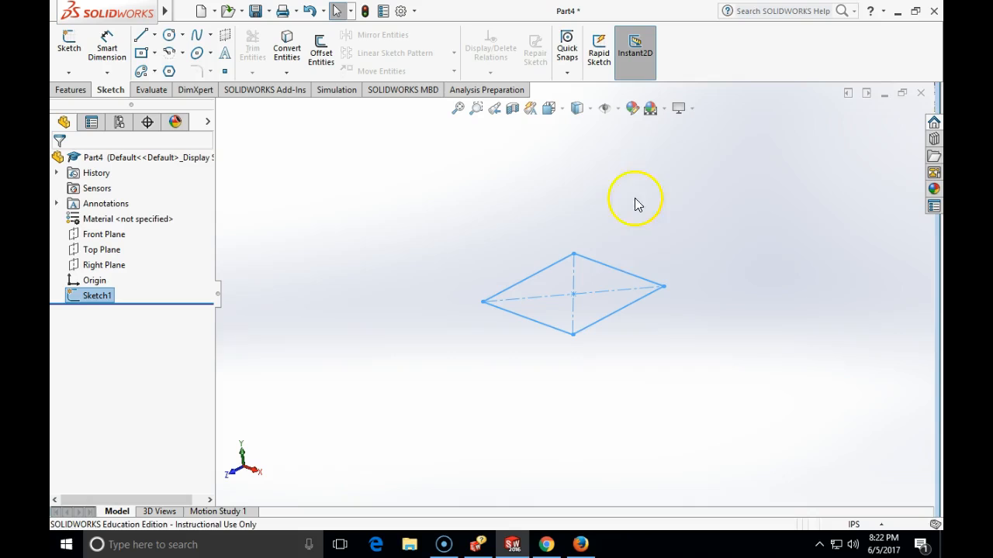
mouse_move(608, 278)
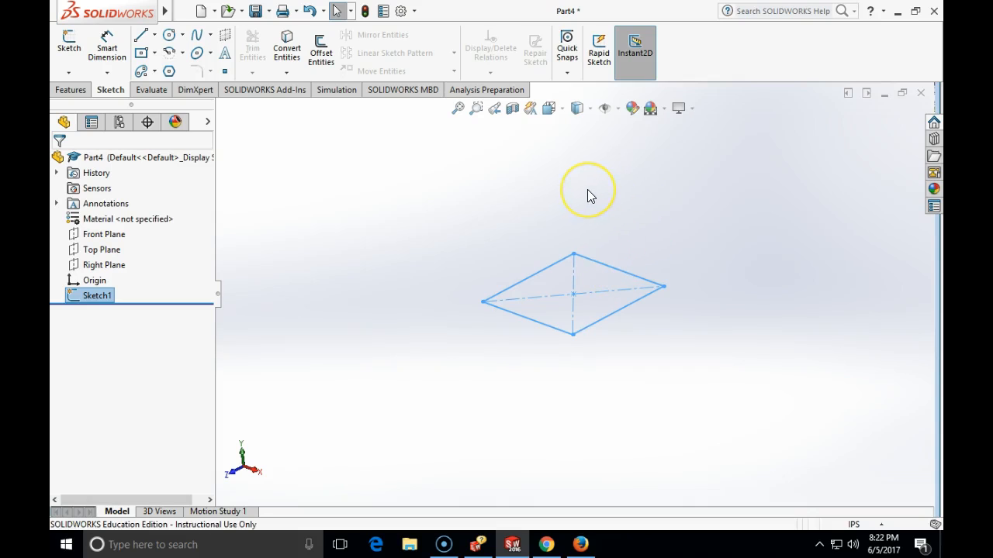
mouse_move(571, 236)
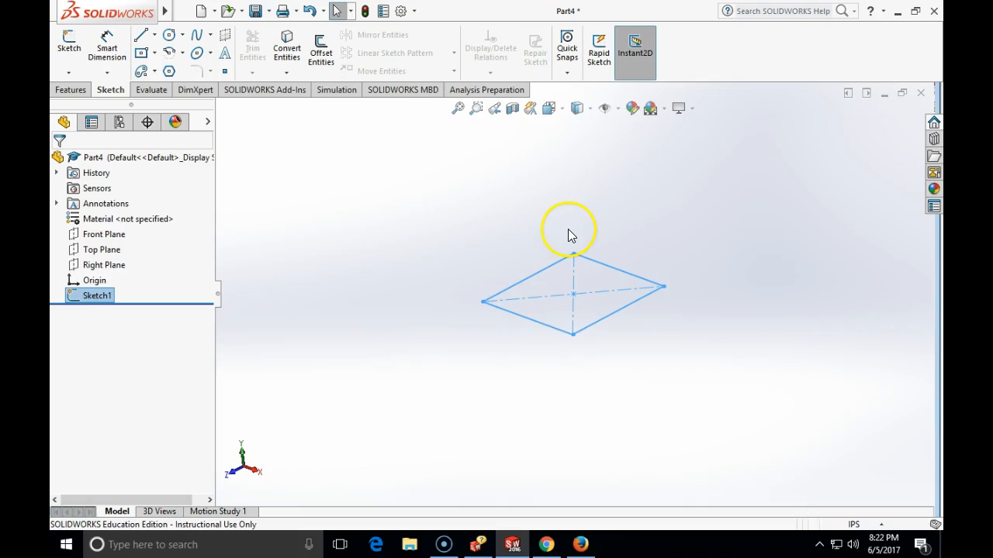
mouse_move(316, 199)
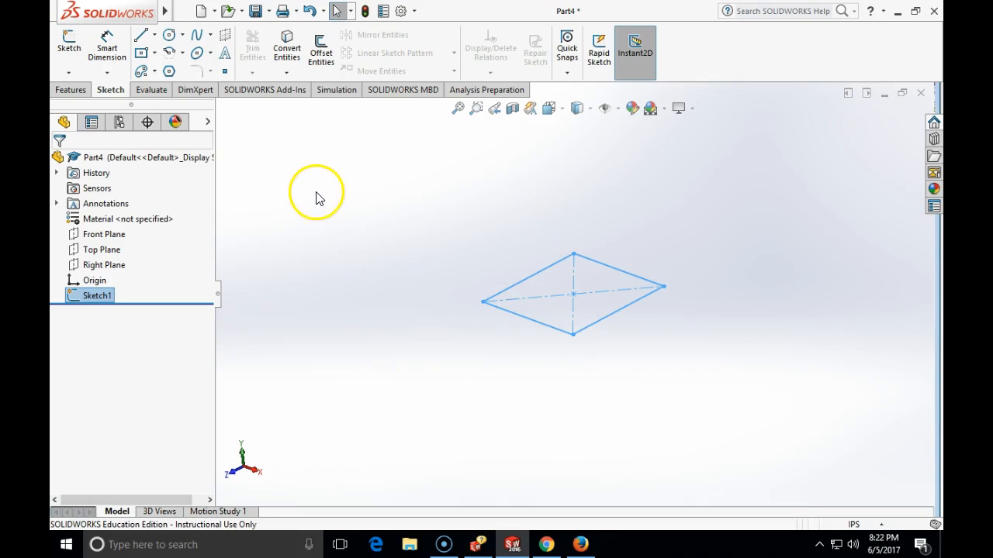
mouse_move(633, 92)
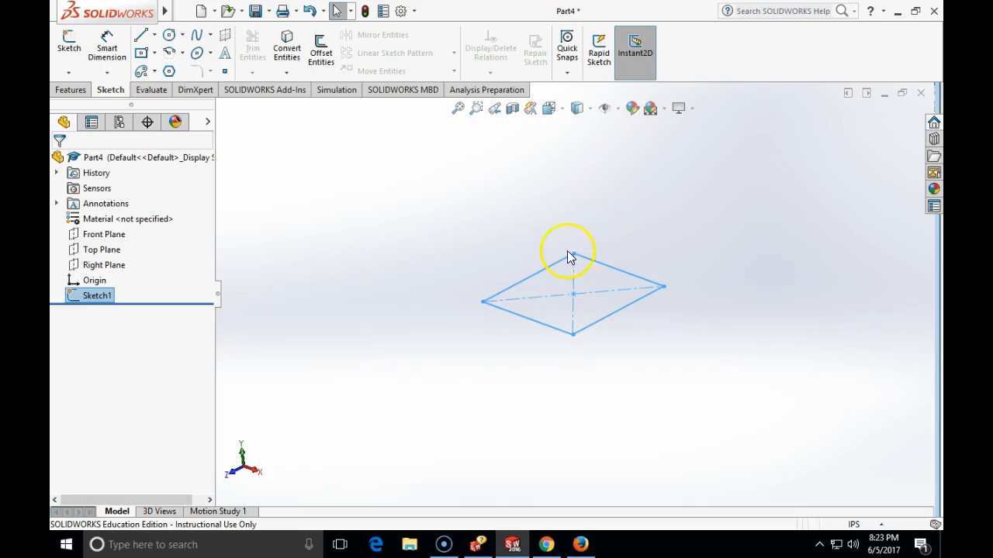
- Reference the rectangle sketch for an offset plane parallel to the Top Plane
click(72, 88)
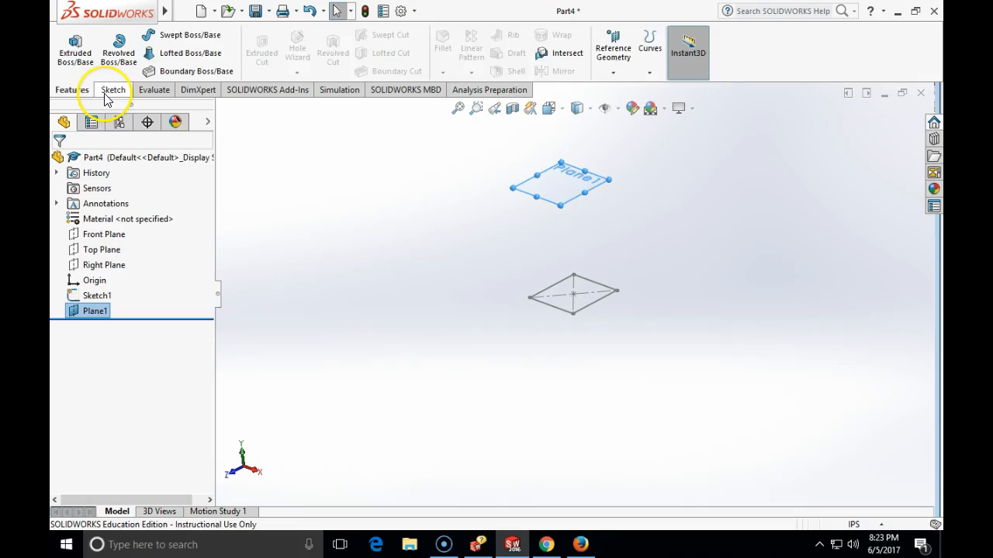
- Sketch a circle at the origin on Plane1, viewed normal-to, with a 3.00 diameter
click(111, 89)
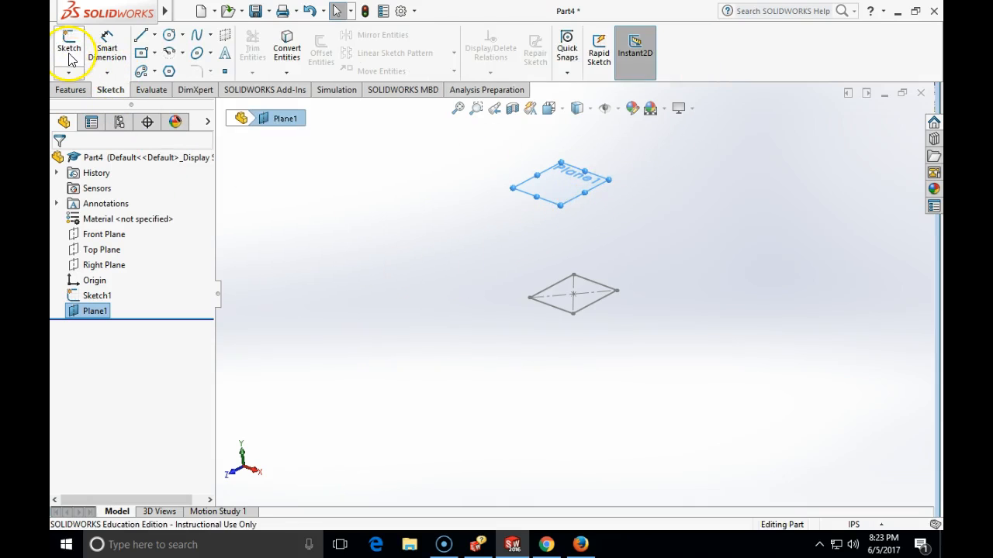
click(69, 46)
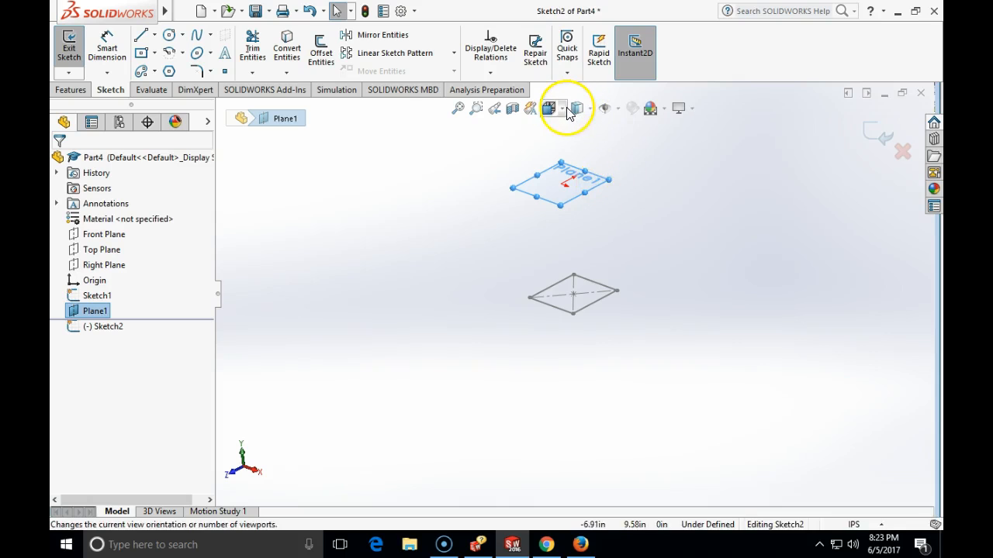
click(551, 109)
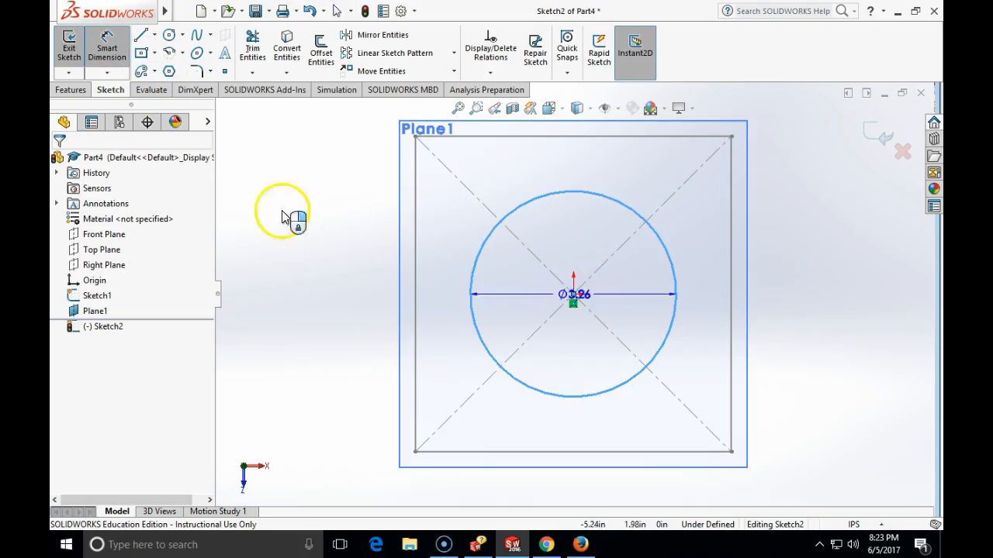
click(574, 294)
text(3)
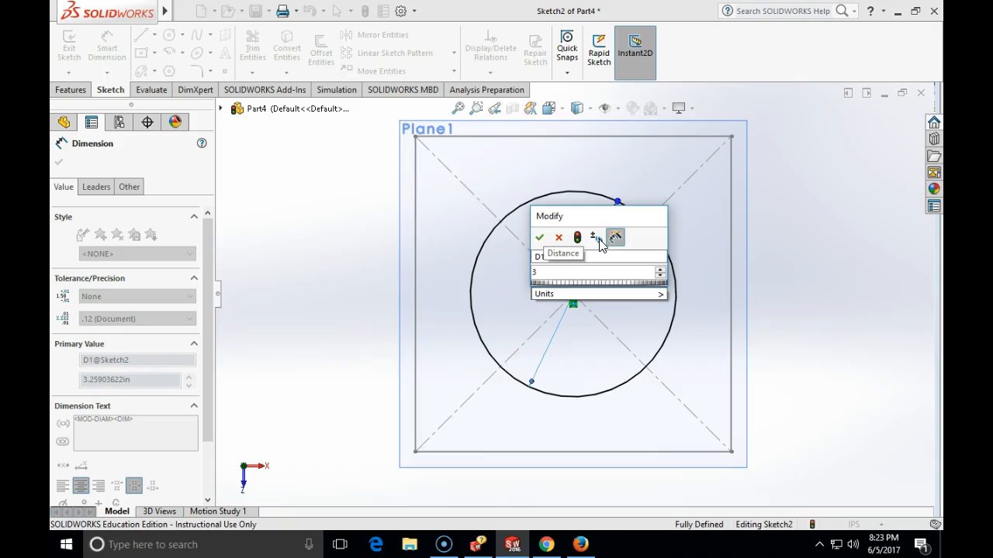
click(540, 237)
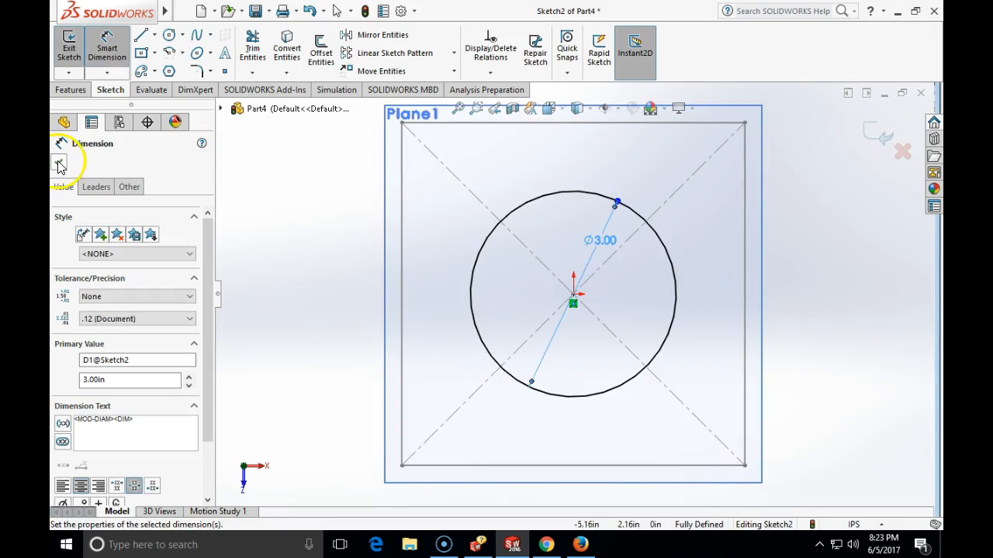
click(62, 161)
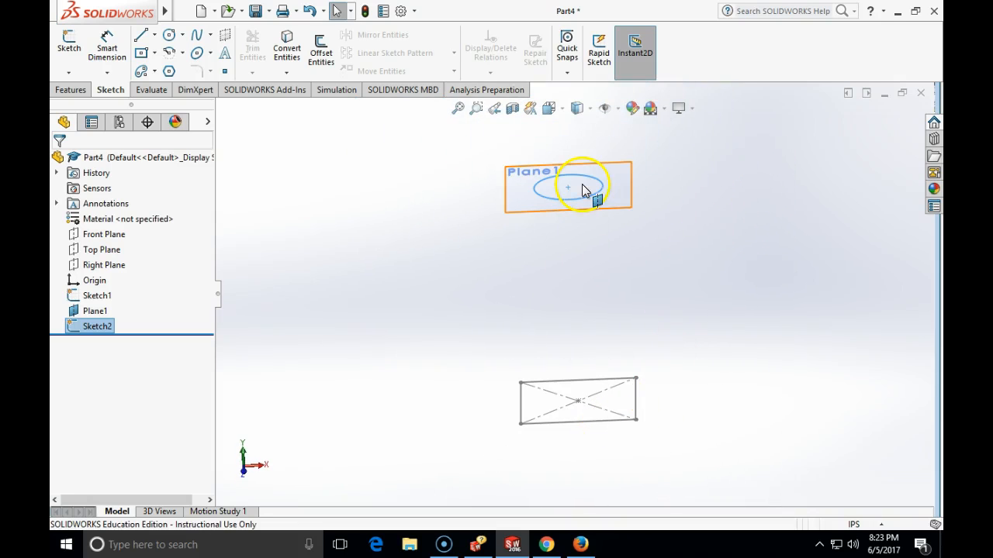
mouse_move(577, 219)
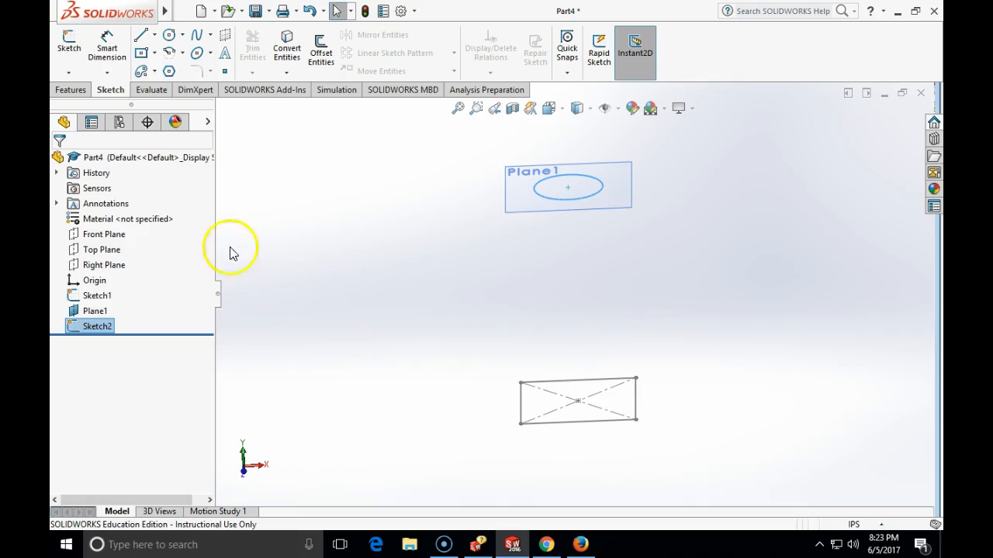
- Begin a Lofted Boss/Base and select the rectangle Sketch1 as the first profile
click(70, 89)
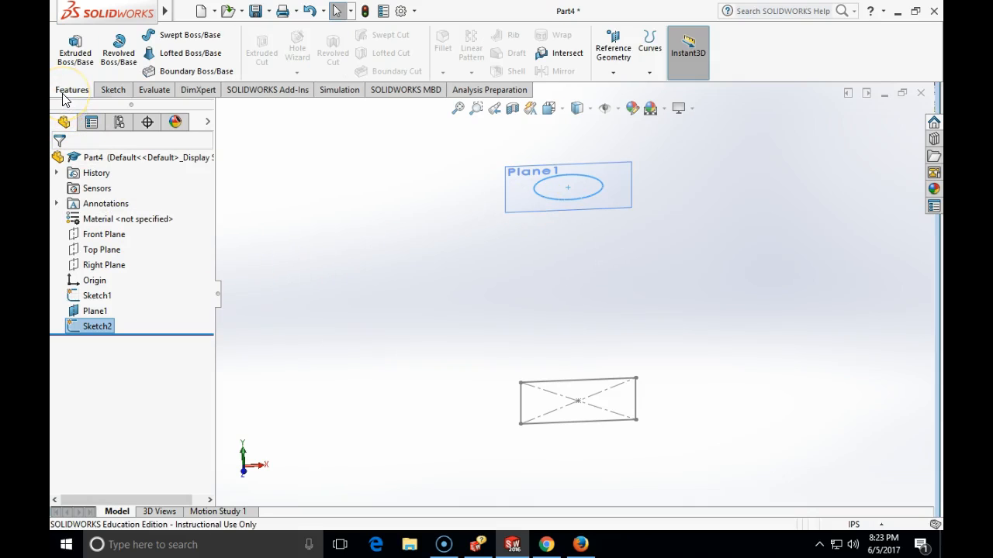
mouse_move(186, 53)
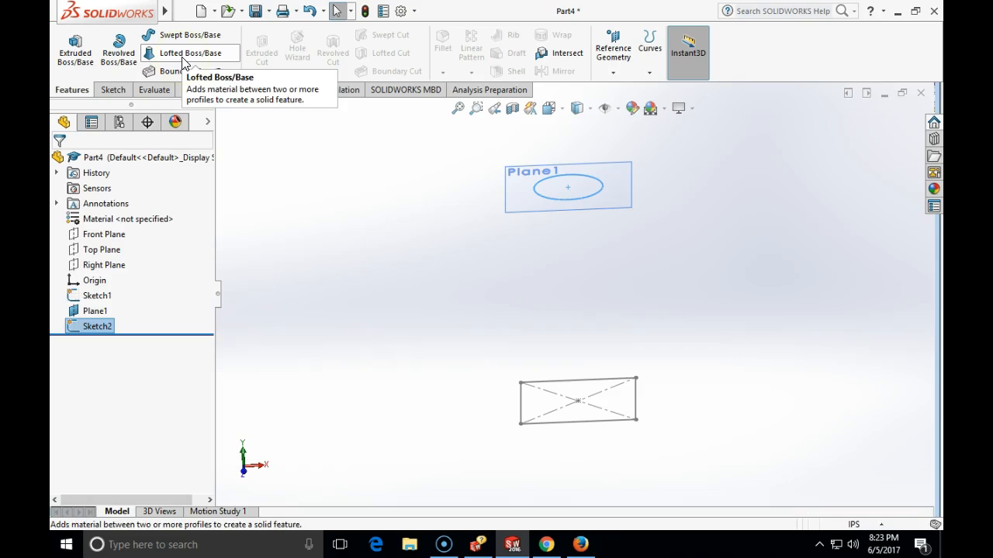
click(189, 53)
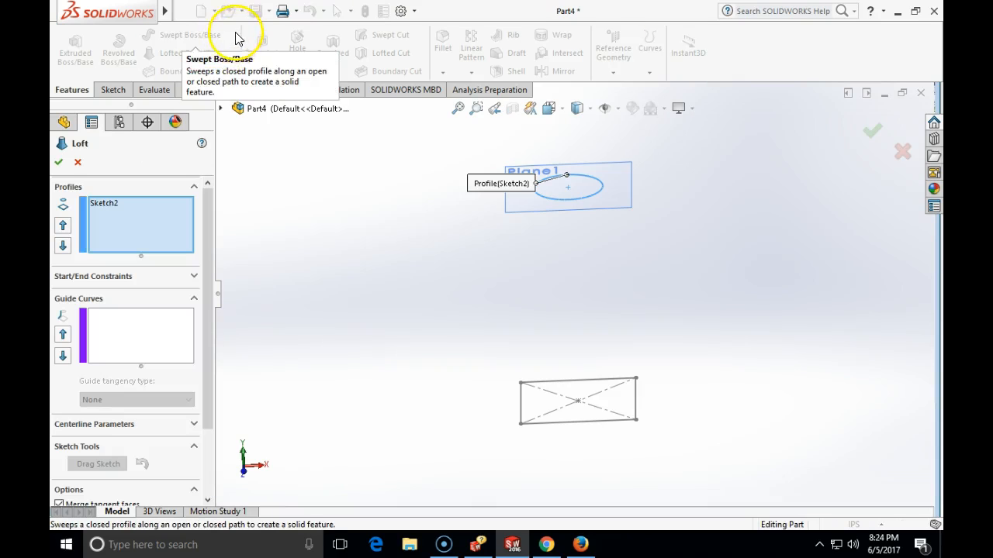
click(117, 204)
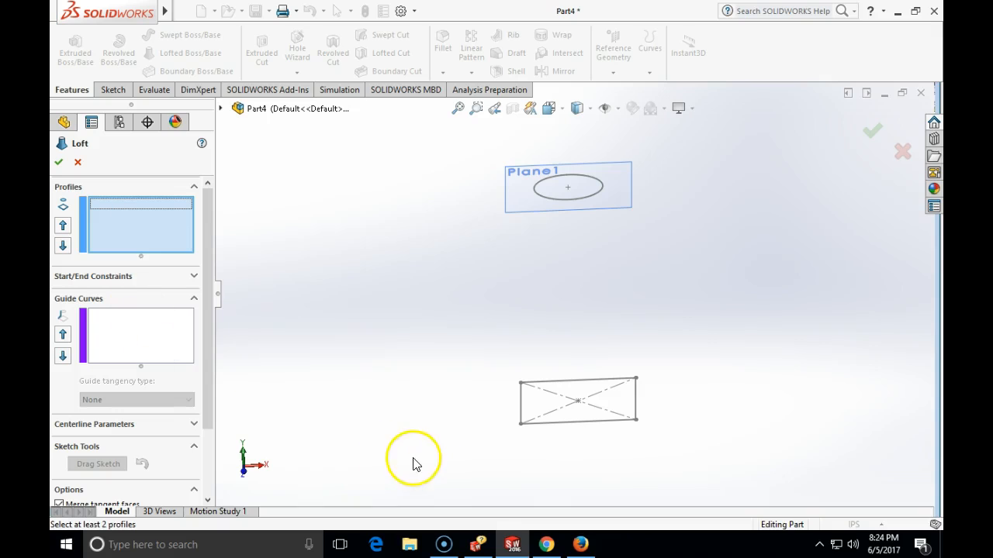
mouse_move(521, 425)
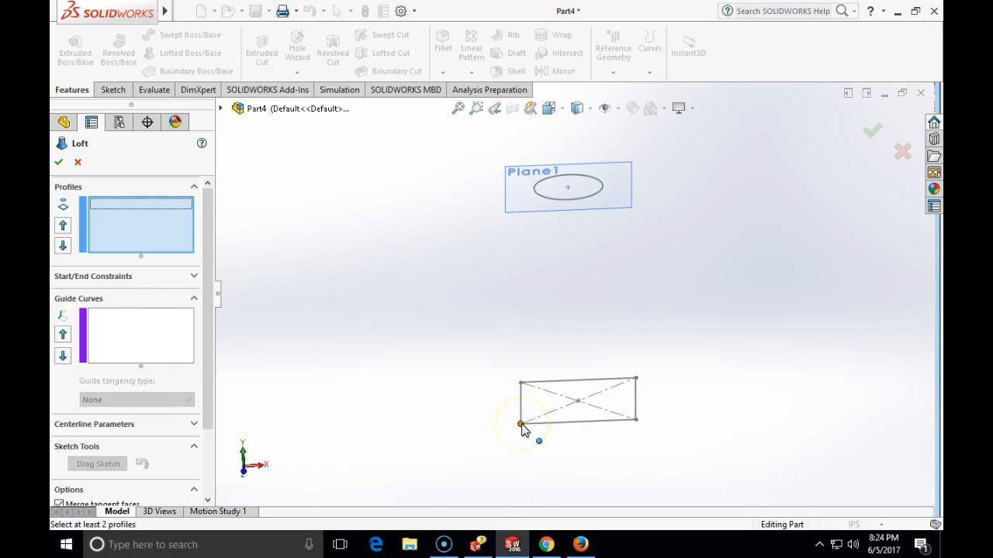
click(521, 425)
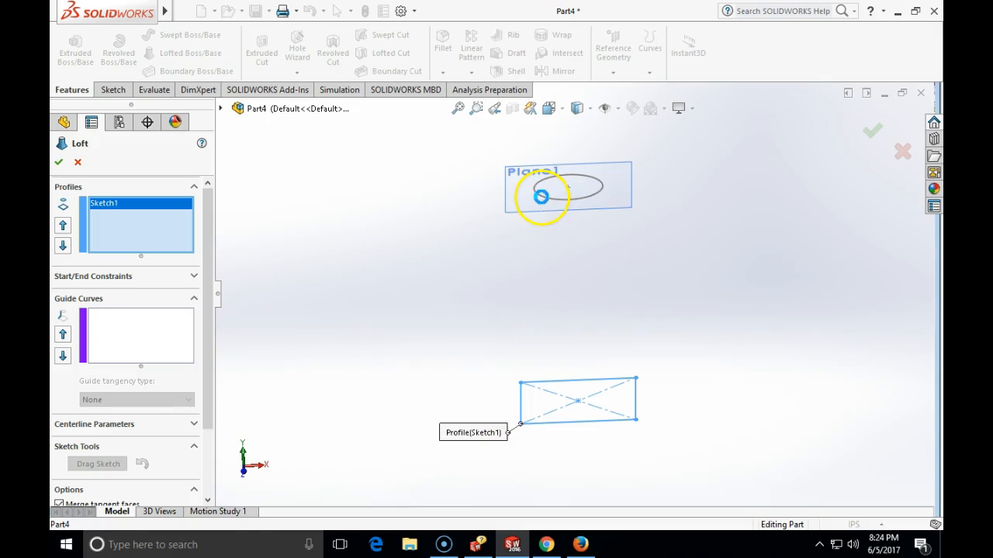
- Add the circle Sketch2 as second profile, adjust the connector, and check the loft preview
click(540, 196)
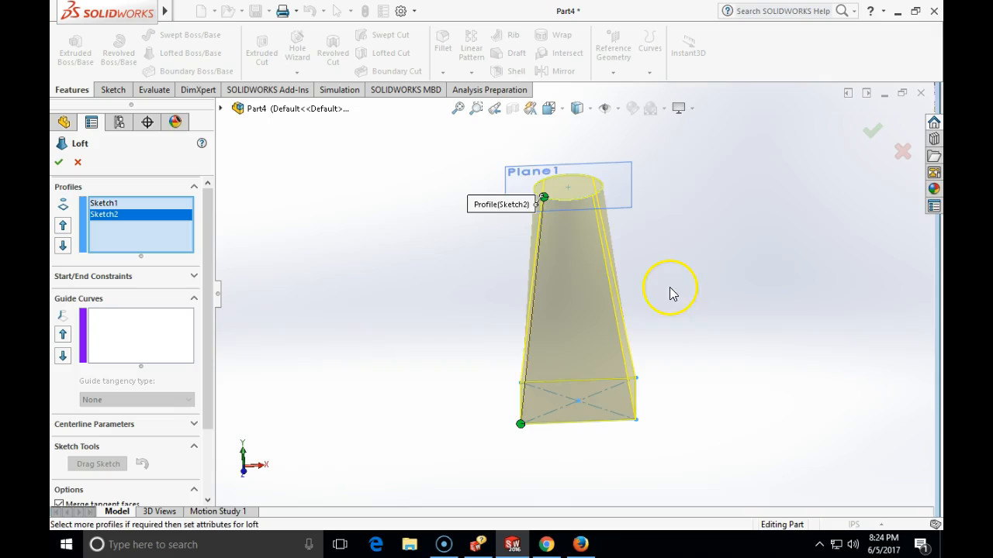
drag(670, 291, 648, 241)
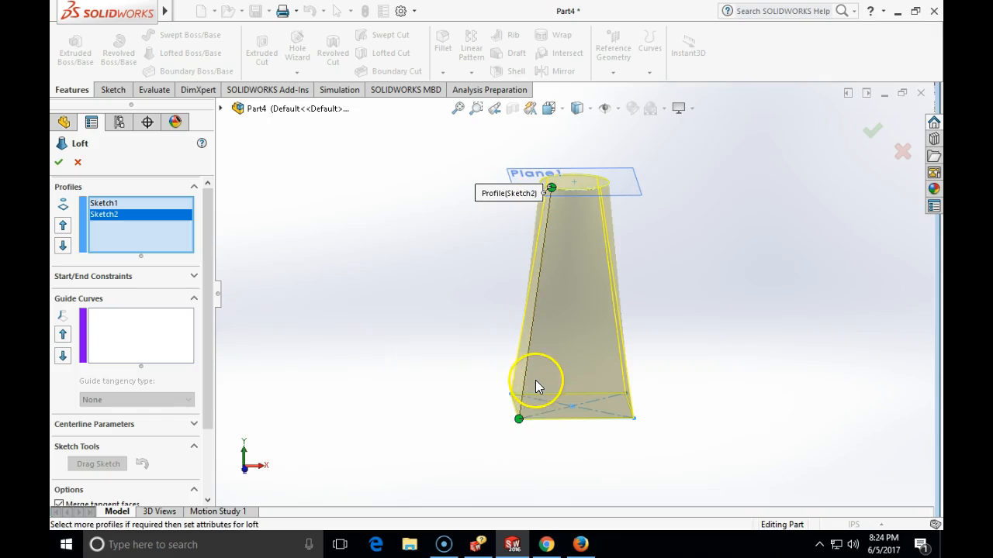
mouse_move(540, 236)
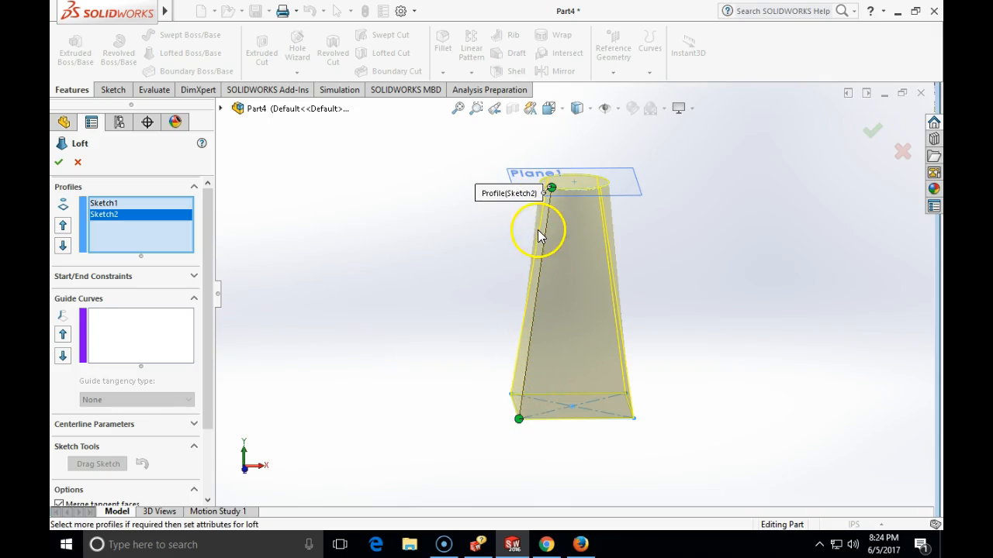
mouse_move(537, 245)
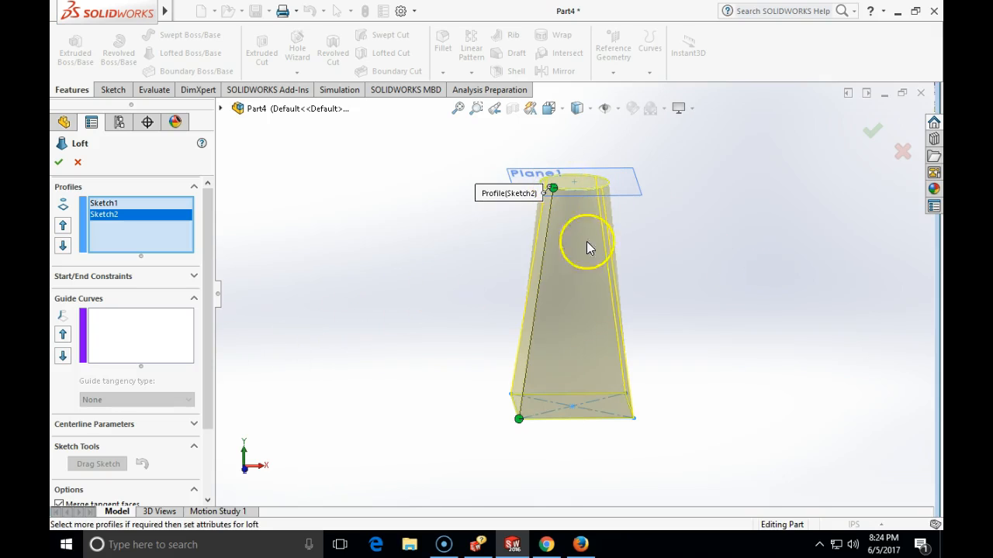
drag(589, 248, 737, 385)
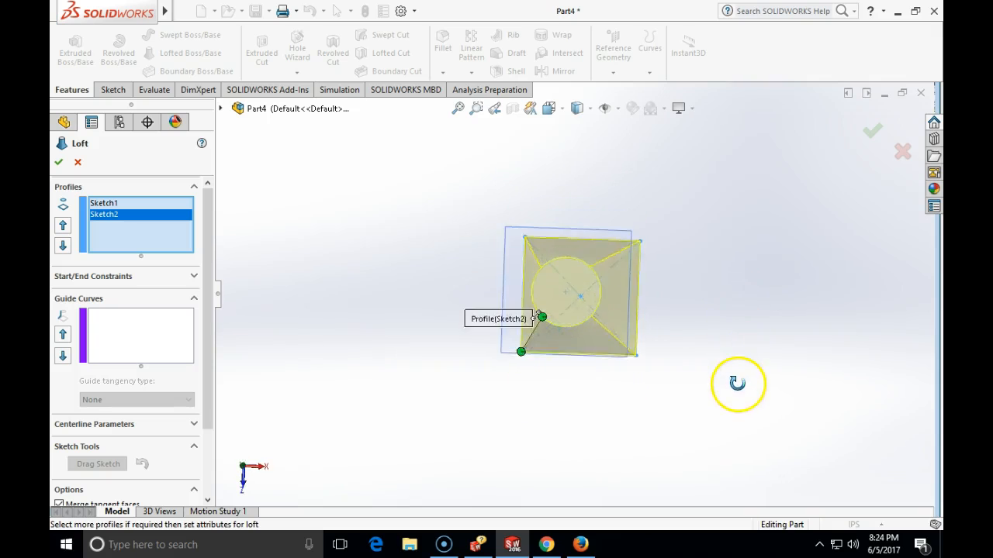
drag(736, 383, 508, 242)
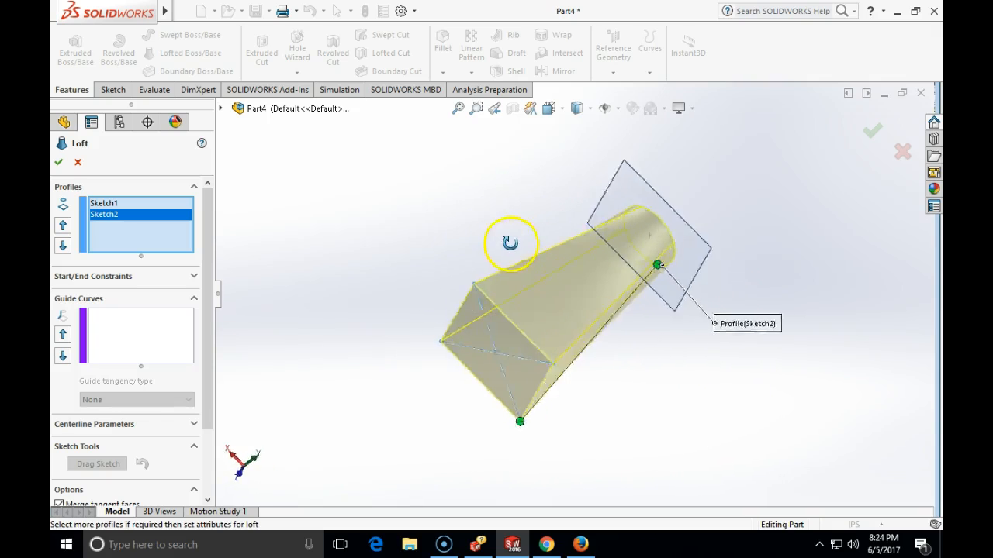
drag(508, 242, 499, 294)
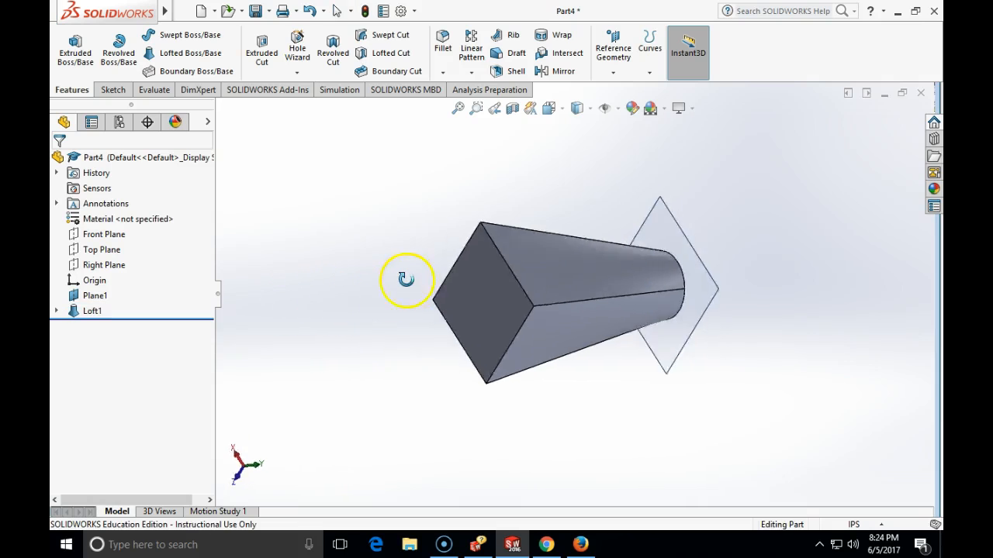
- Shell Loft1 at 0.25in, removing the square and circular end faces, and confirm
drag(407, 279, 613, 326)
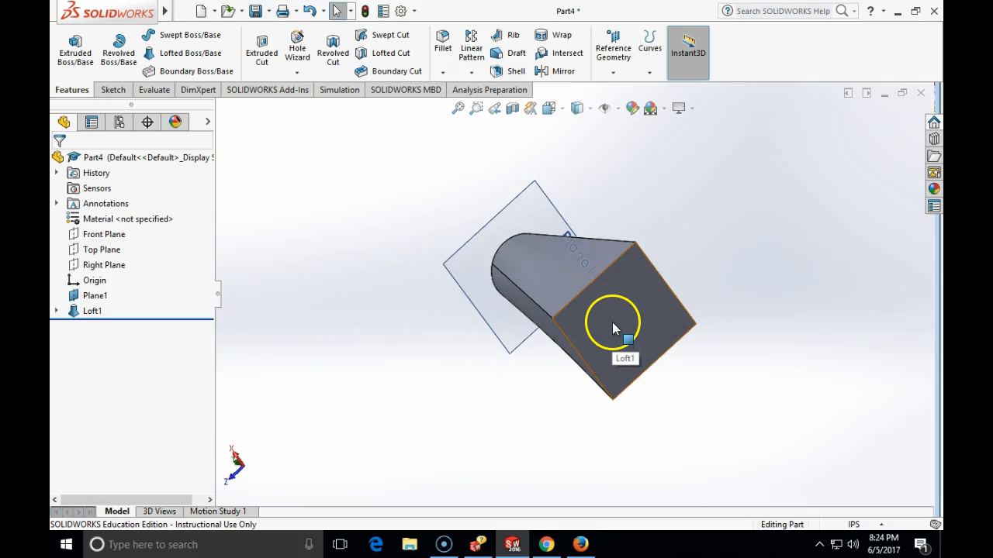
drag(612, 325, 799, 326)
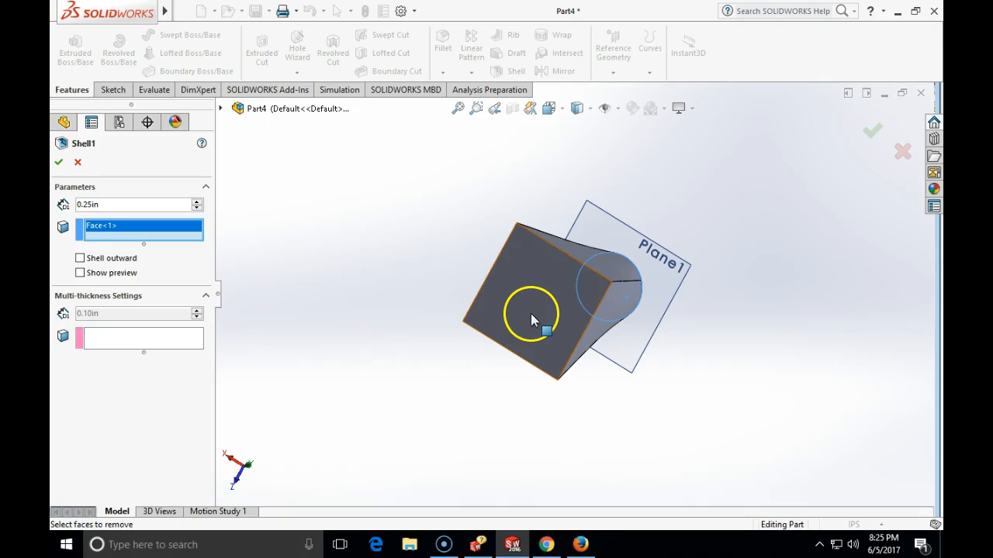
click(533, 310)
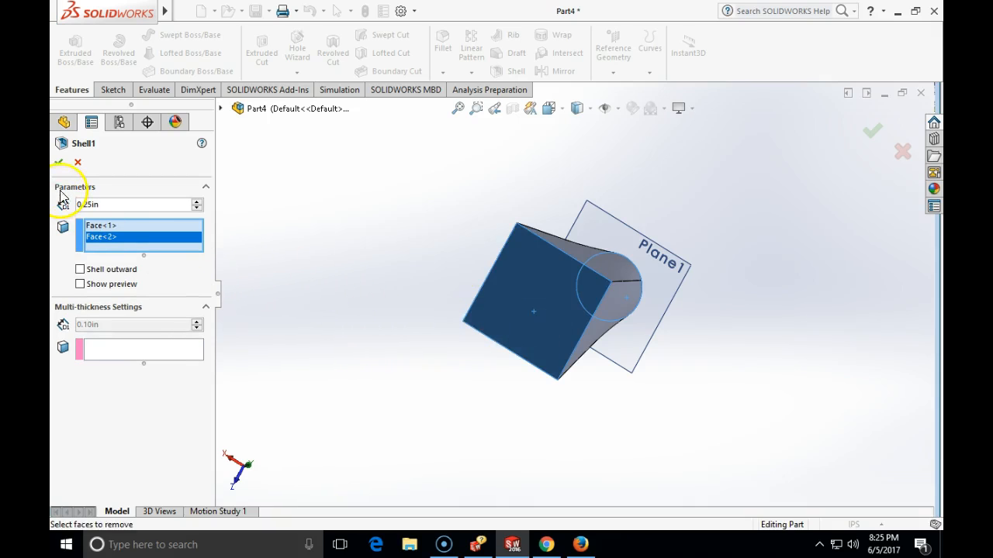
click(872, 130)
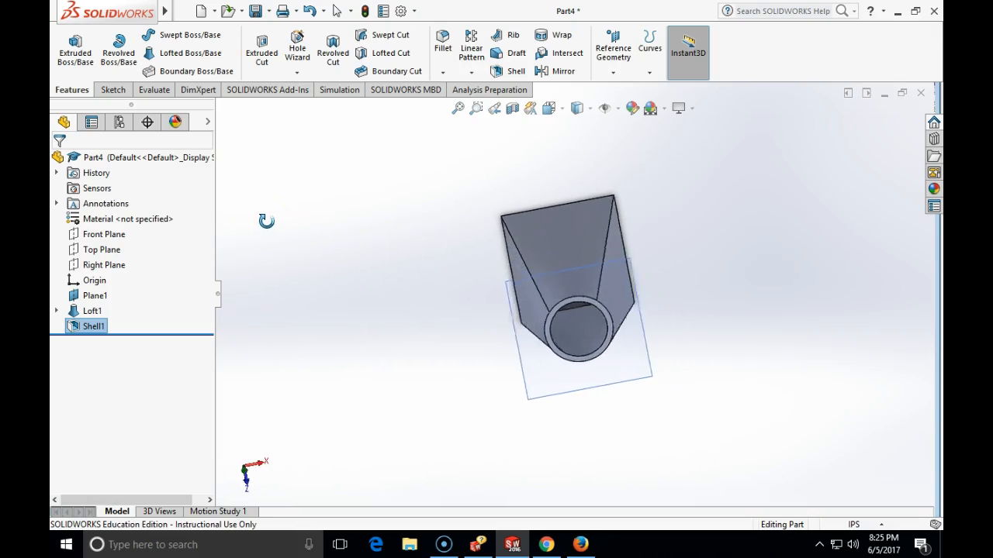
drag(267, 220, 332, 302)
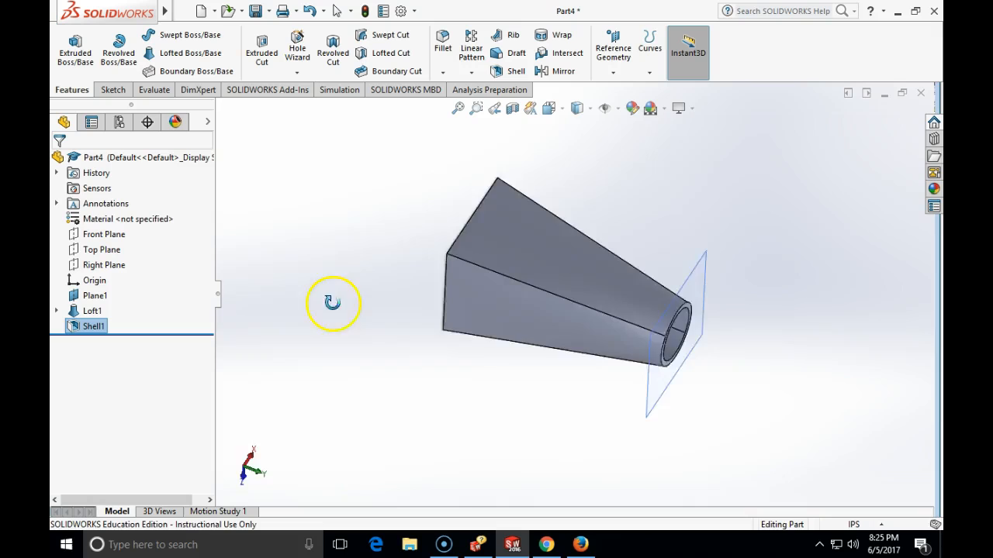
drag(334, 302, 629, 225)
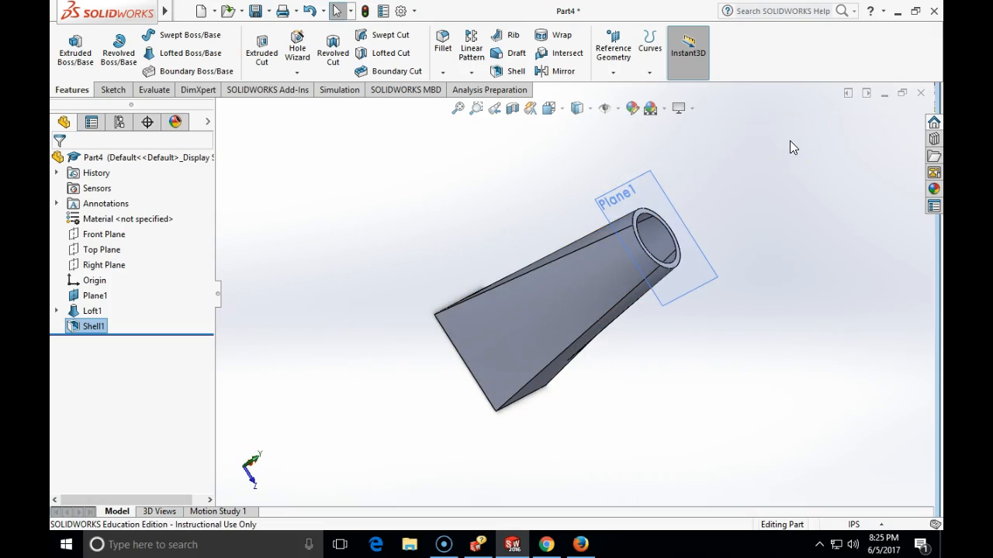
mouse_move(558, 72)
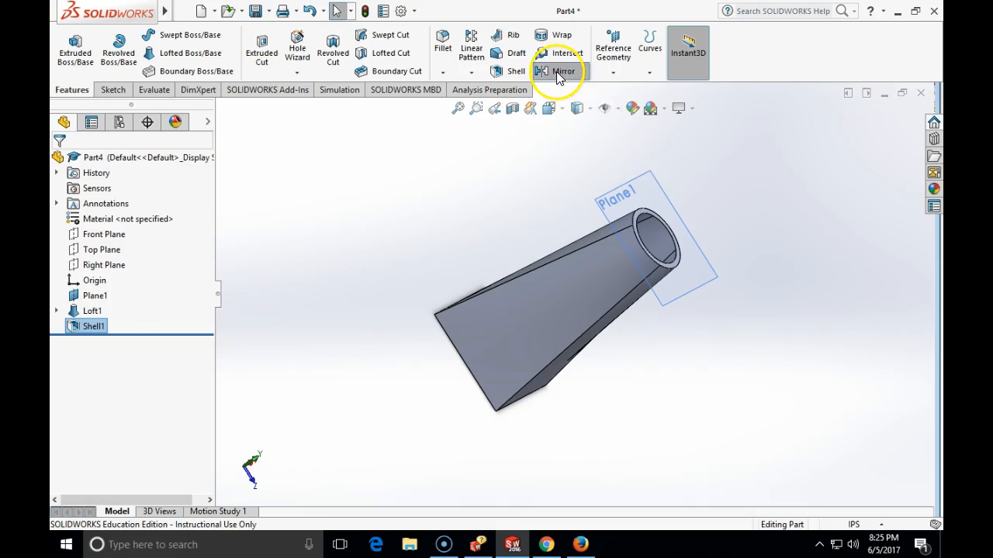
click(561, 71)
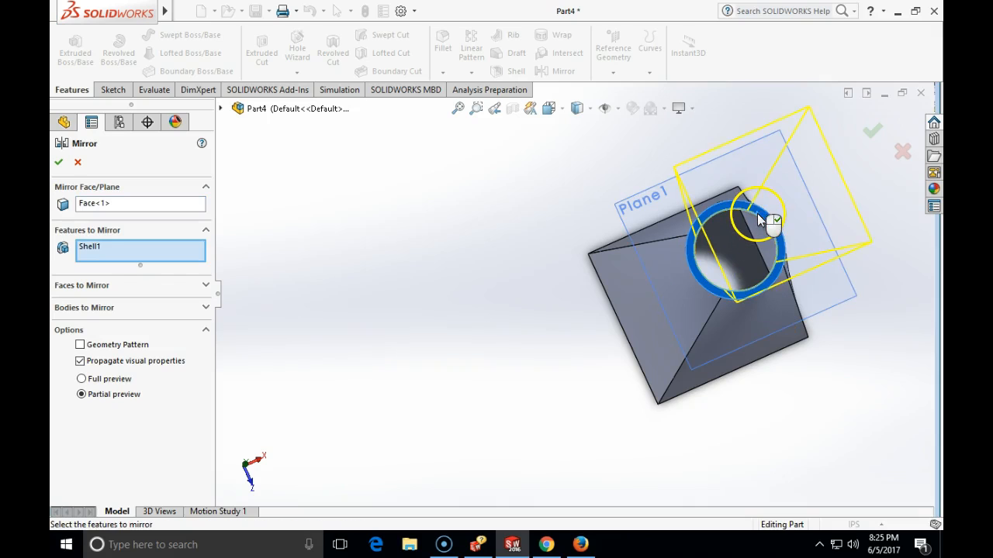
mouse_move(85, 186)
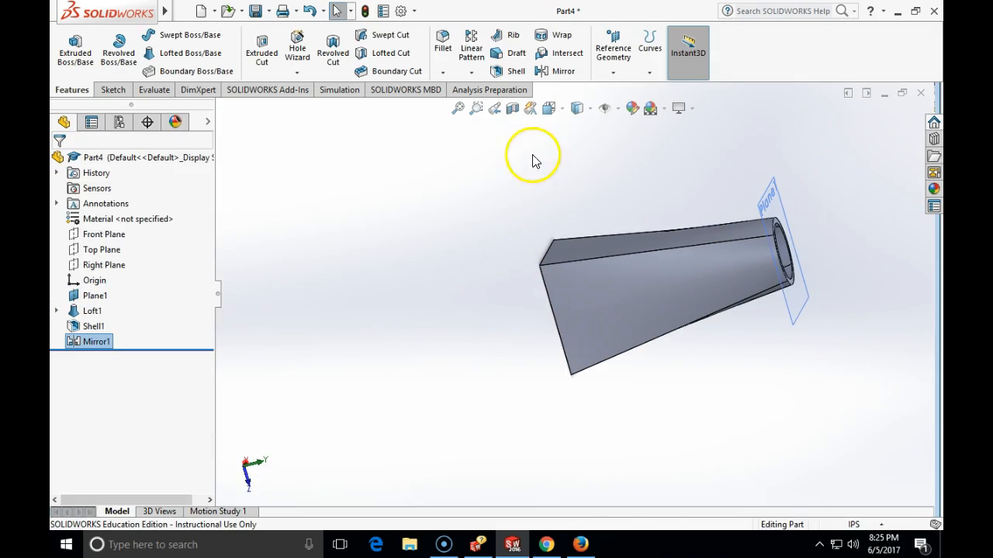
click(326, 388)
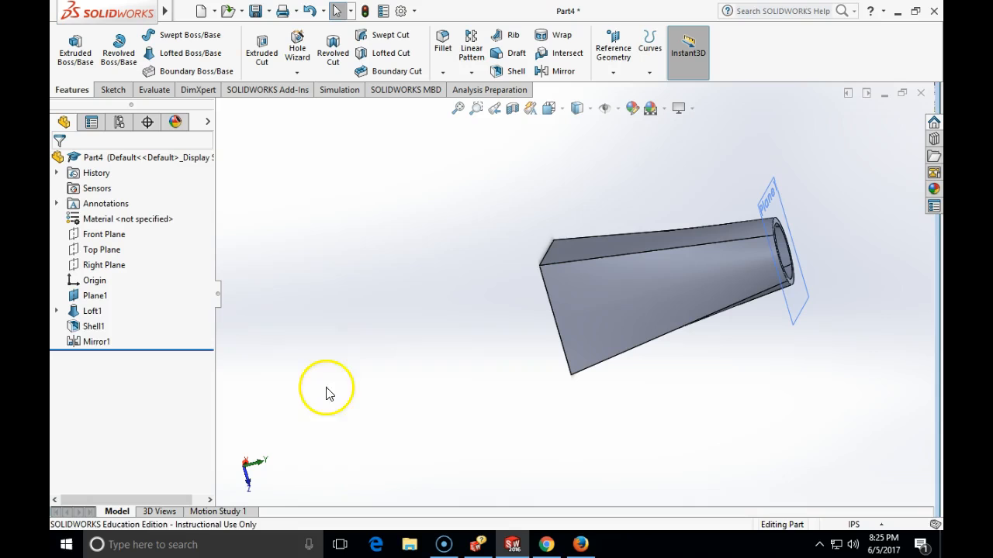
mouse_move(363, 11)
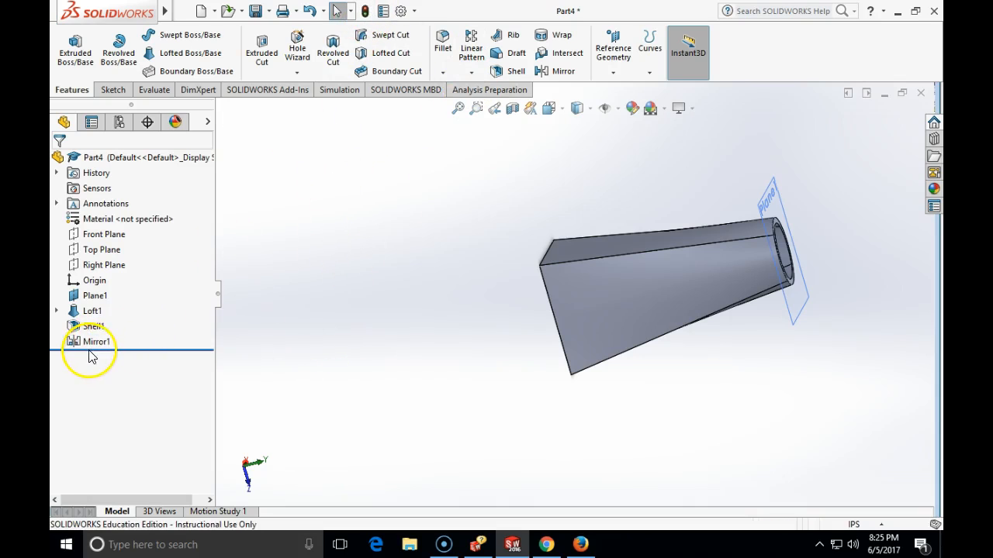
key(Delete)
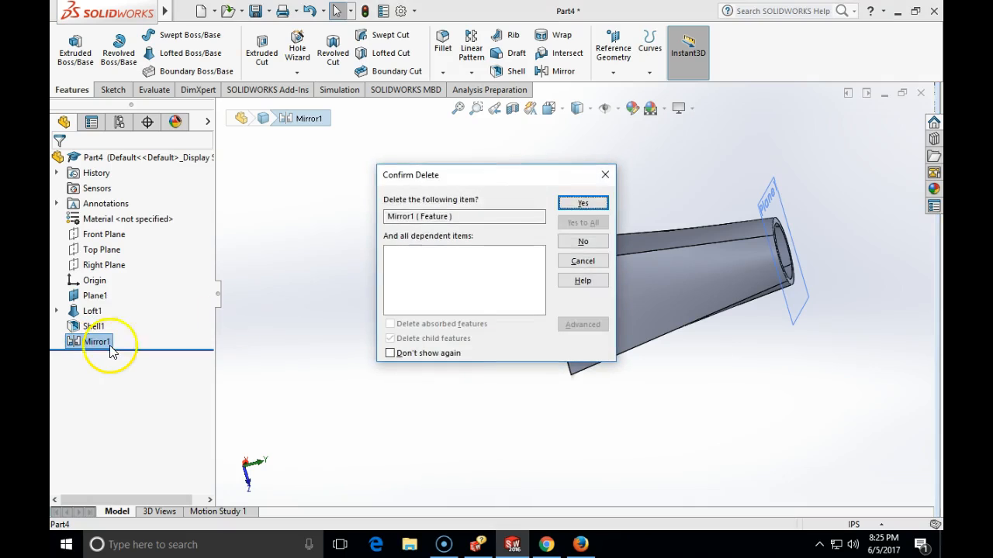
click(584, 202)
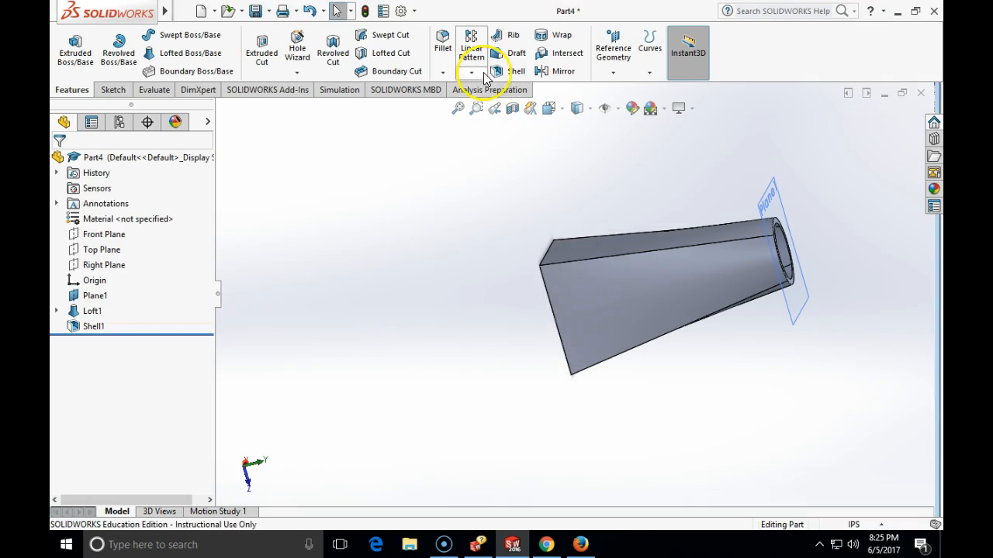
- Mirror the Shell1 body across its circular end face and confirm Mirror2
click(563, 71)
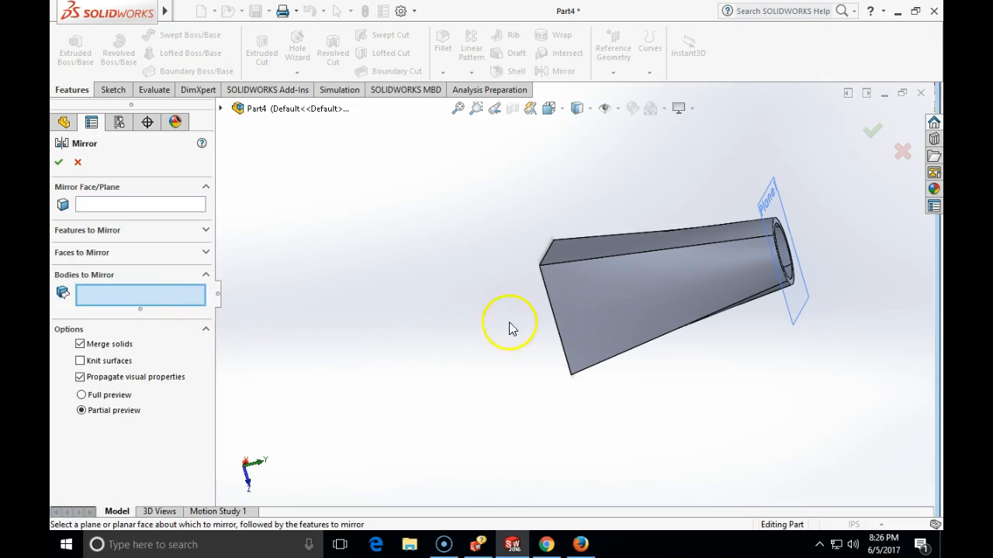
click(667, 279)
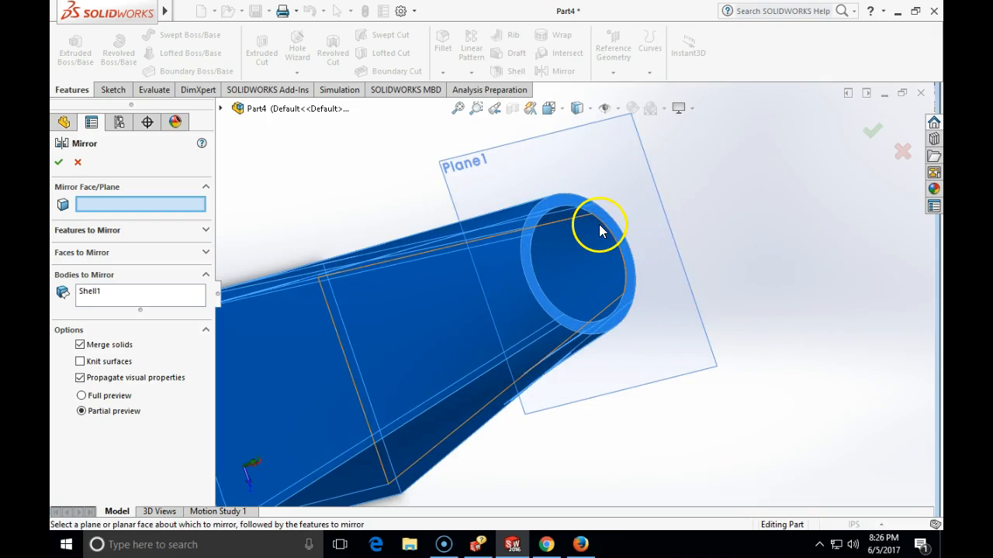
click(597, 225)
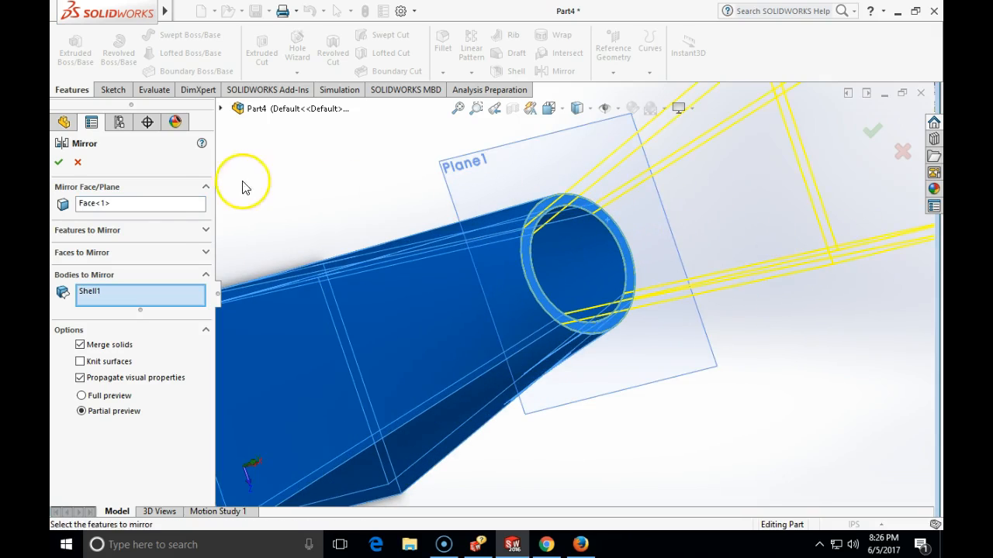
click(58, 162)
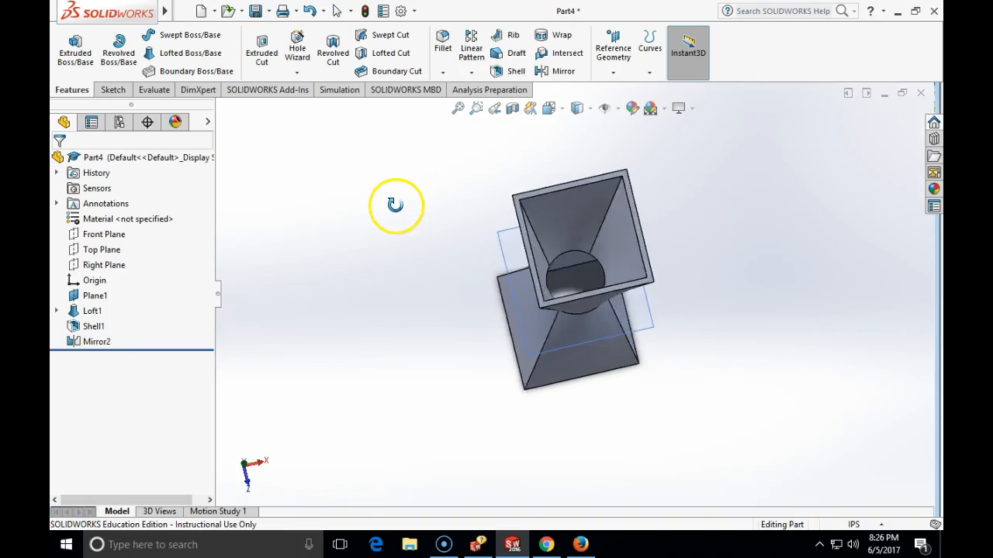
drag(395, 205, 659, 245)
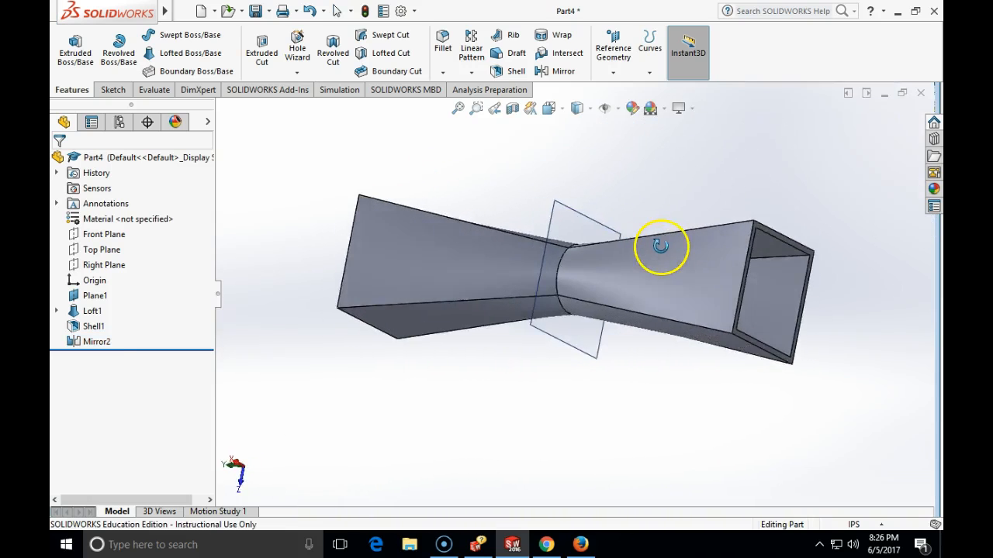
drag(659, 246, 327, 134)
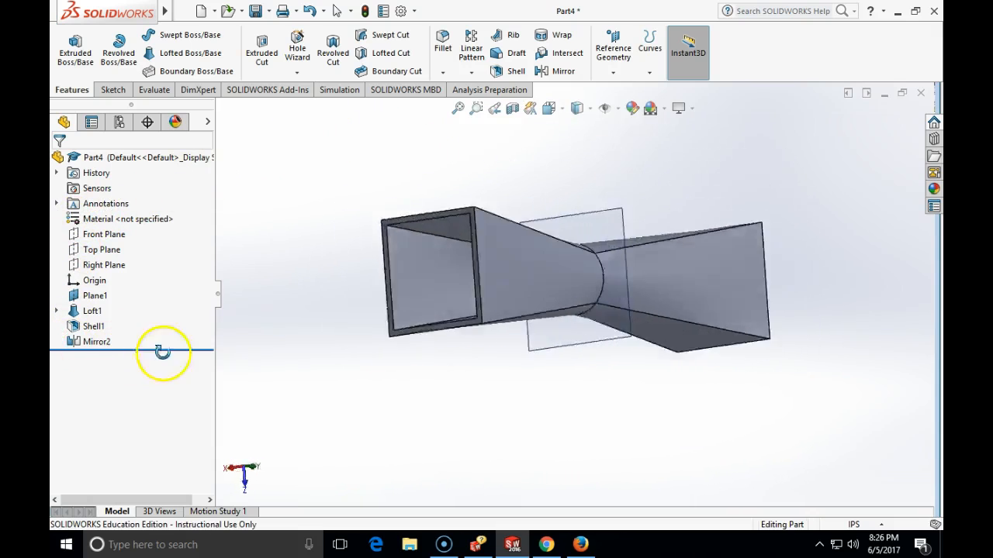
drag(163, 351, 533, 345)
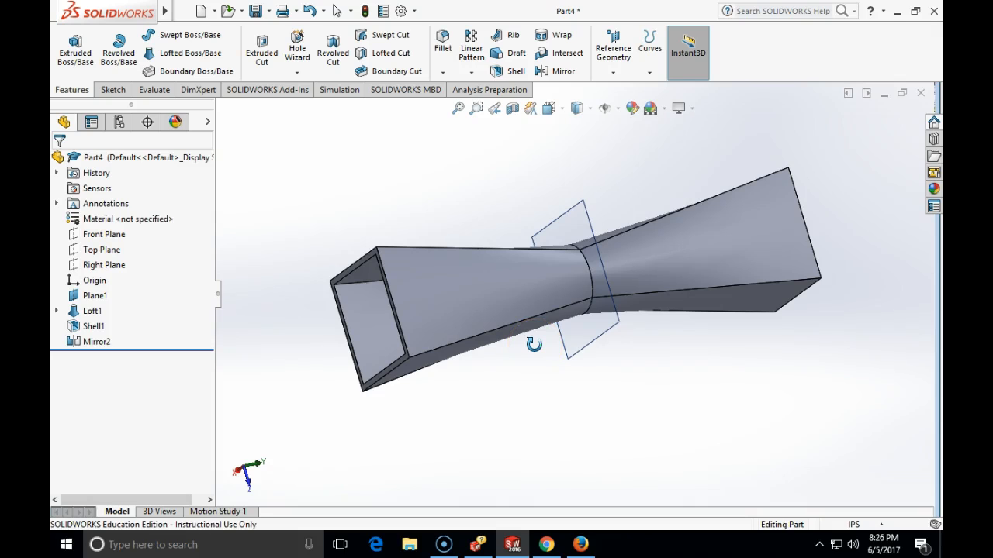
drag(535, 342, 605, 326)
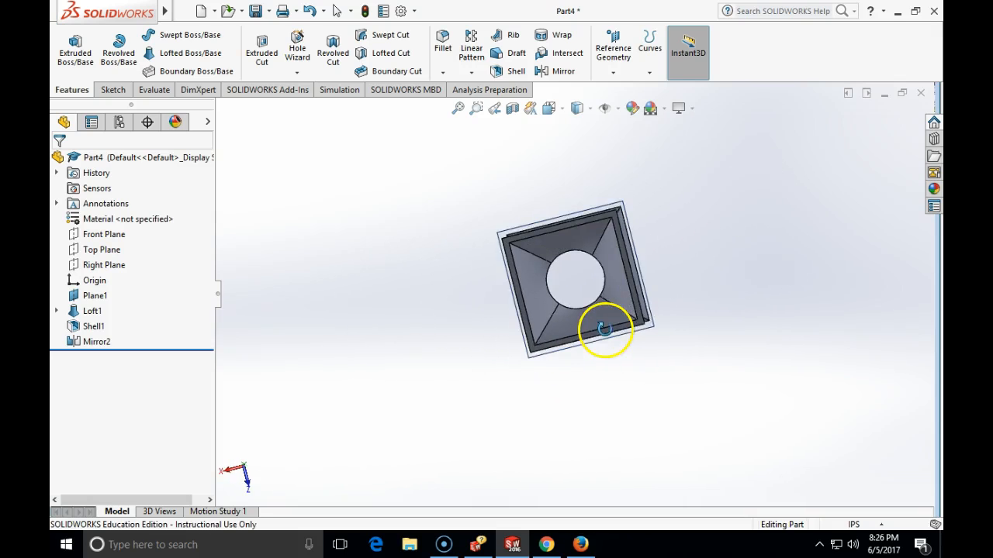